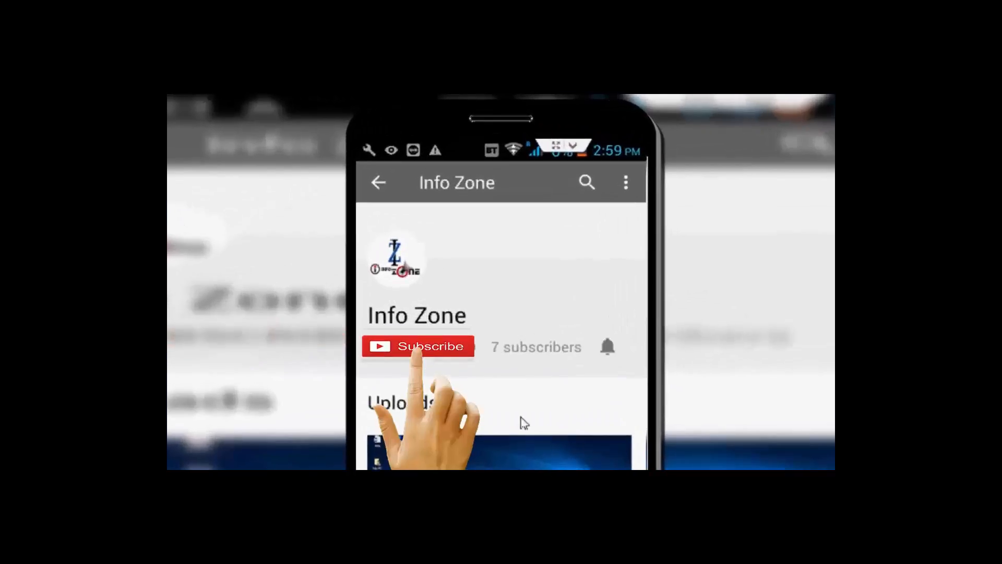
Get past the intro and restore the Chrome browser window from the taskbar
{"action": "left_click", "coordinate": [418, 346]}
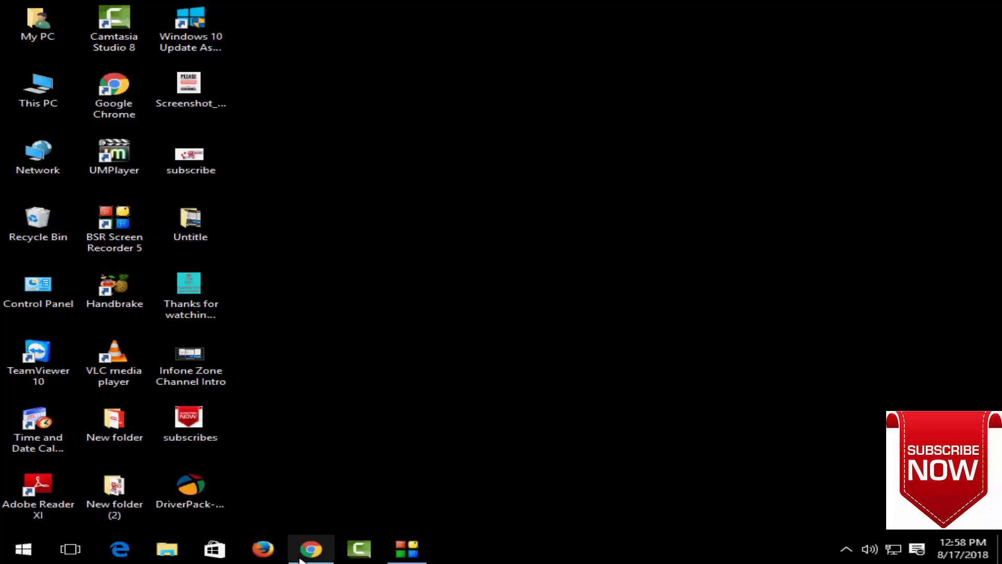
{"action": "left_click", "coordinate": [311, 549]}
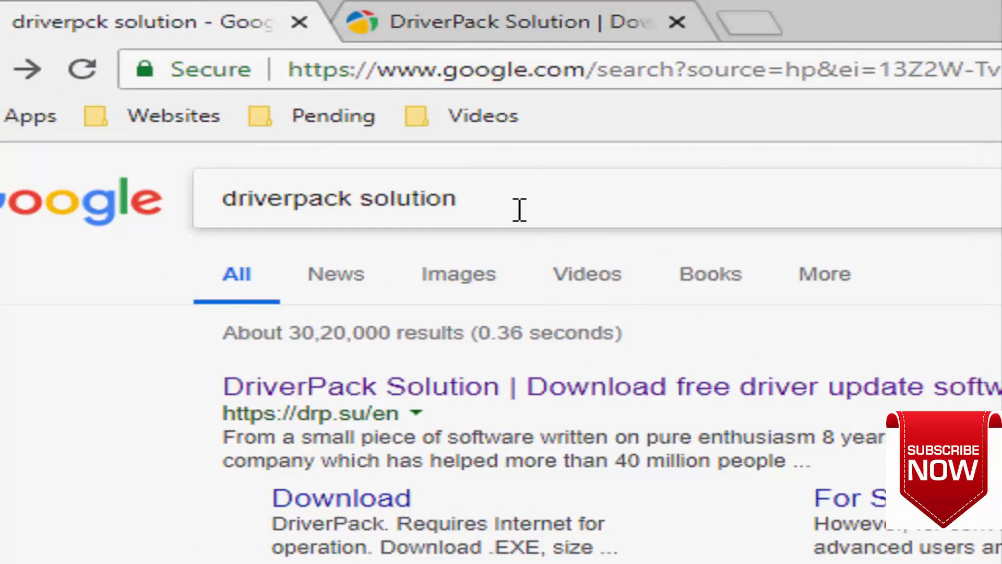
{"action": "mouse_move", "coordinate": [492, 214]}
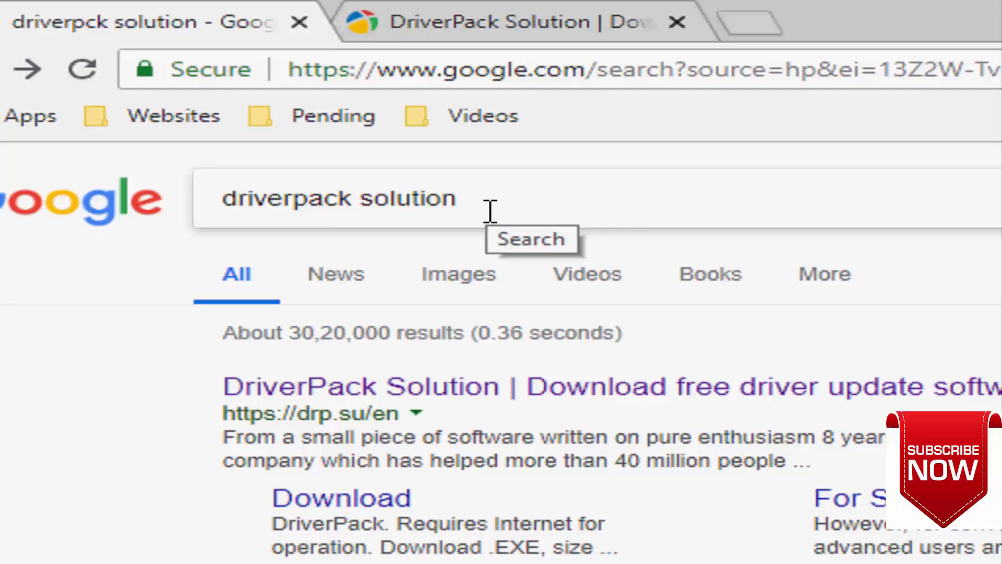
{"action": "mouse_move", "coordinate": [492, 212]}
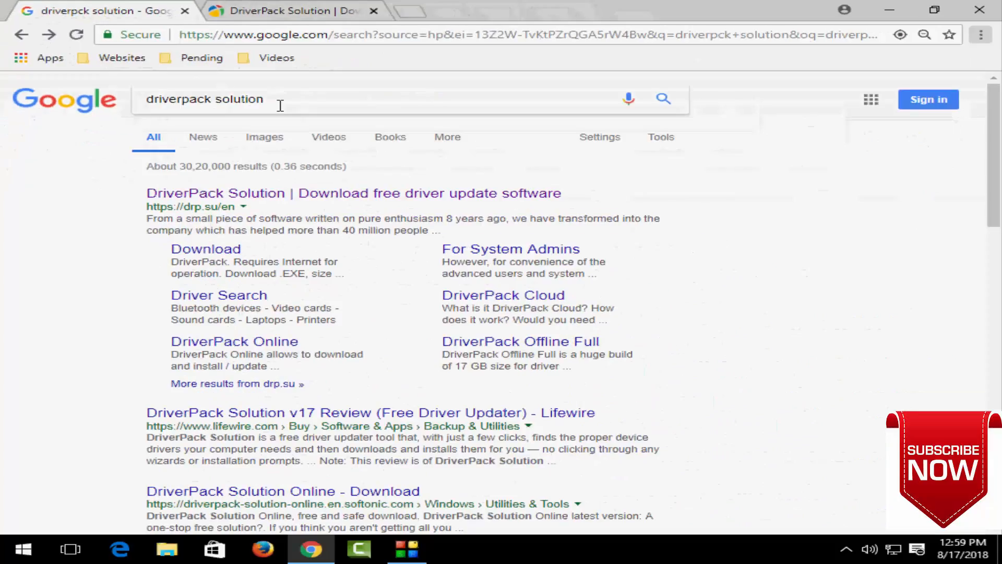
{"action": "mouse_move", "coordinate": [264, 137]}
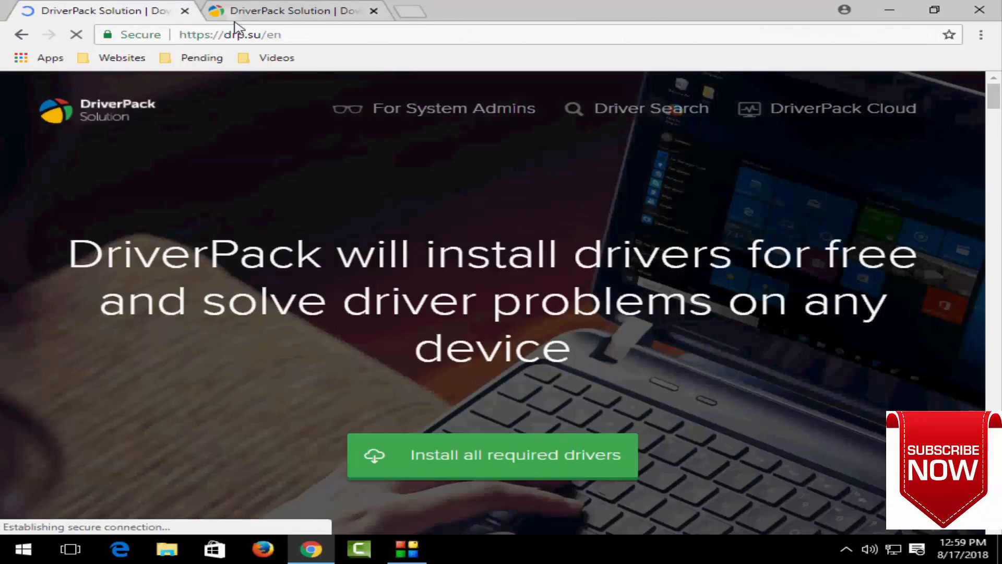
Look over the drp.su homepage, then minimize Chrome to show the desktop
{"action": "scroll", "scroll_direction": "down", "scroll_amount": 3}
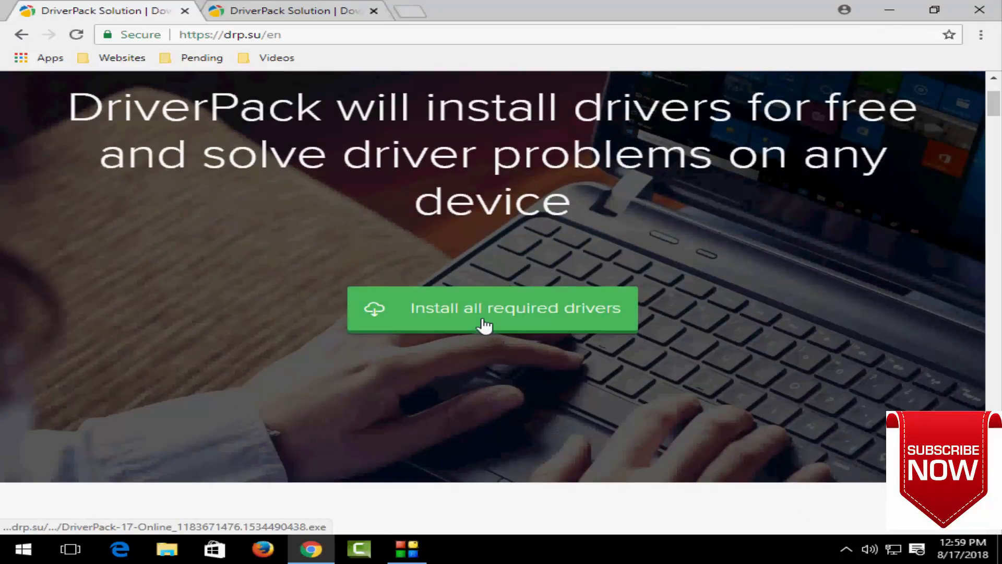
{"action": "mouse_move", "coordinate": [605, 249]}
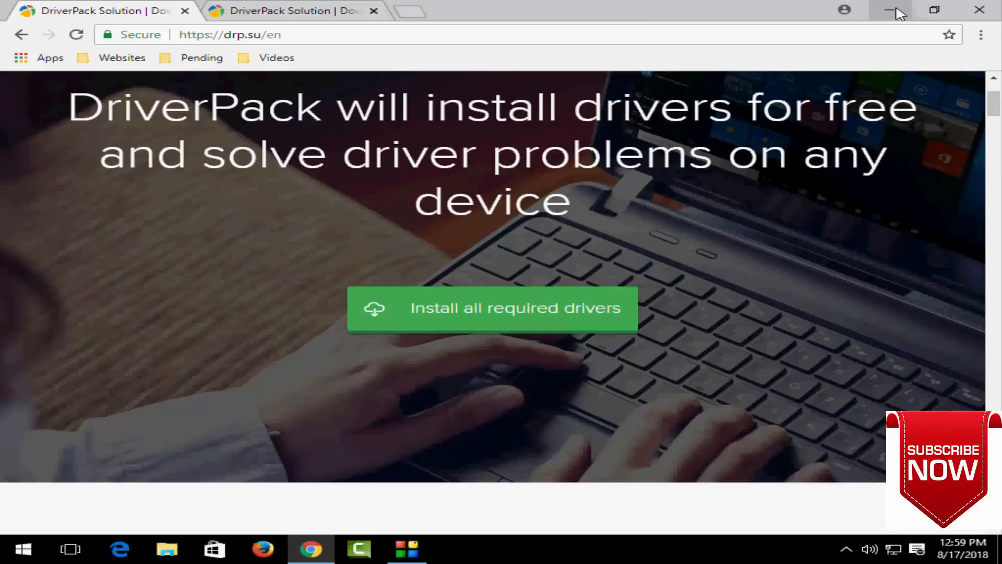
{"action": "left_click", "coordinate": [896, 11]}
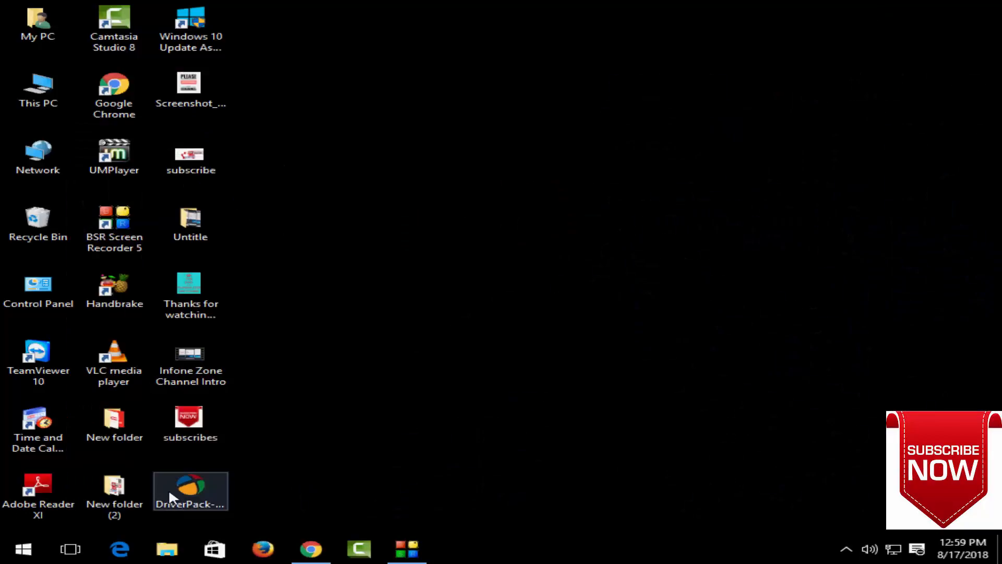
Launch DriverPack Solution from its desktop shortcut
{"action": "double_click", "coordinate": [190, 490]}
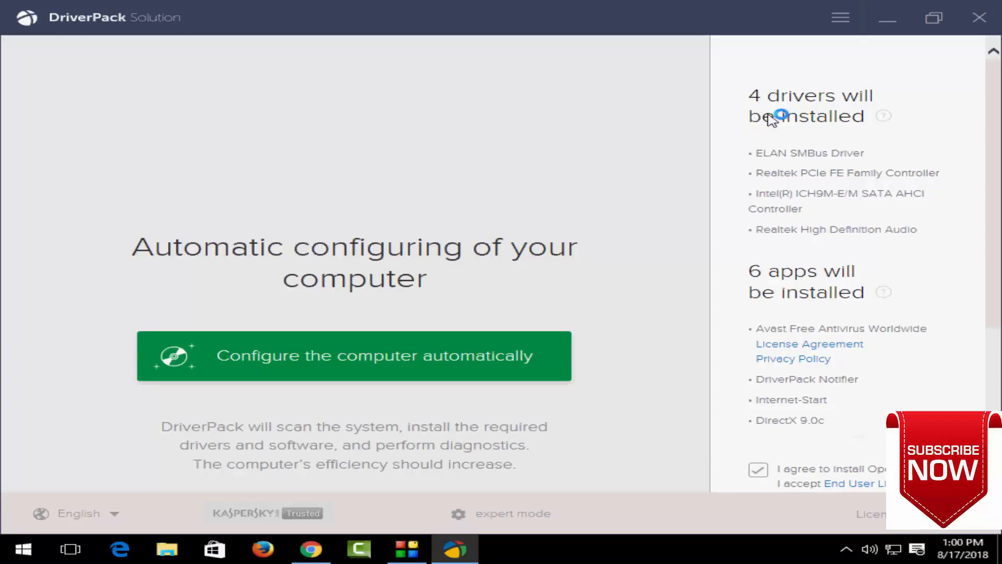
{"action": "mouse_move", "coordinate": [779, 126]}
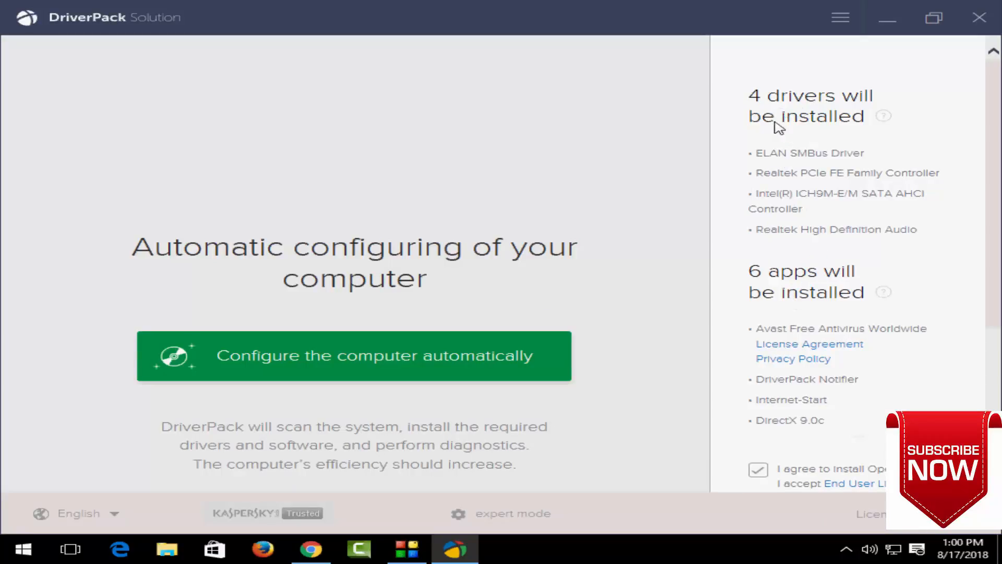
{"action": "mouse_move", "coordinate": [624, 180]}
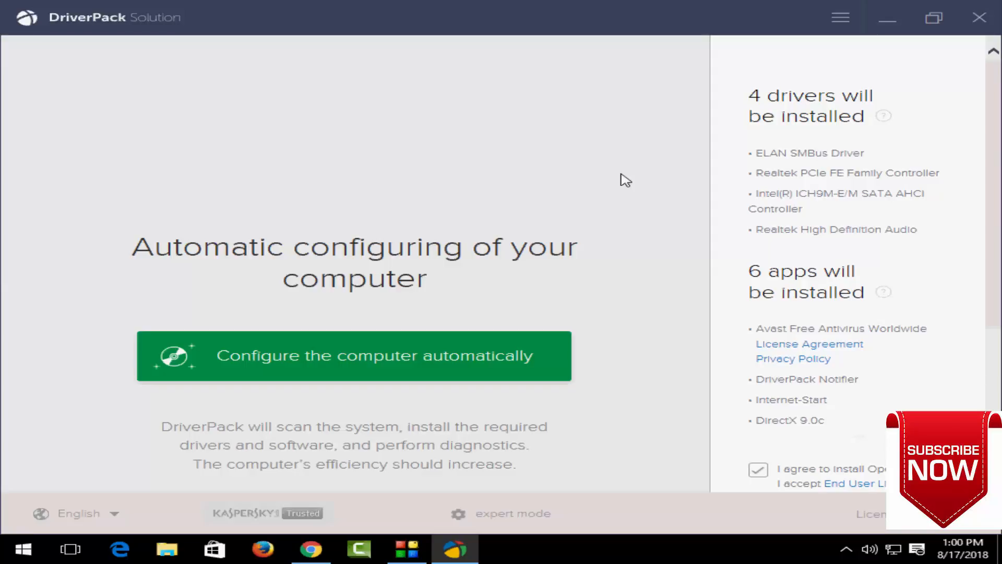
{"action": "mouse_move", "coordinate": [616, 299]}
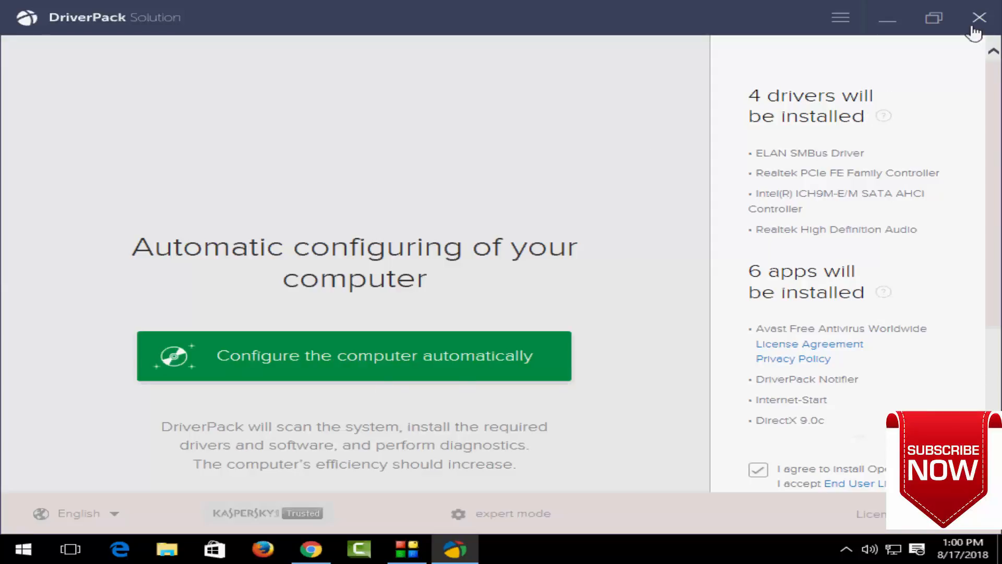
Switch to expert mode showing the Drivers for this computer list
{"action": "left_click", "coordinate": [512, 514]}
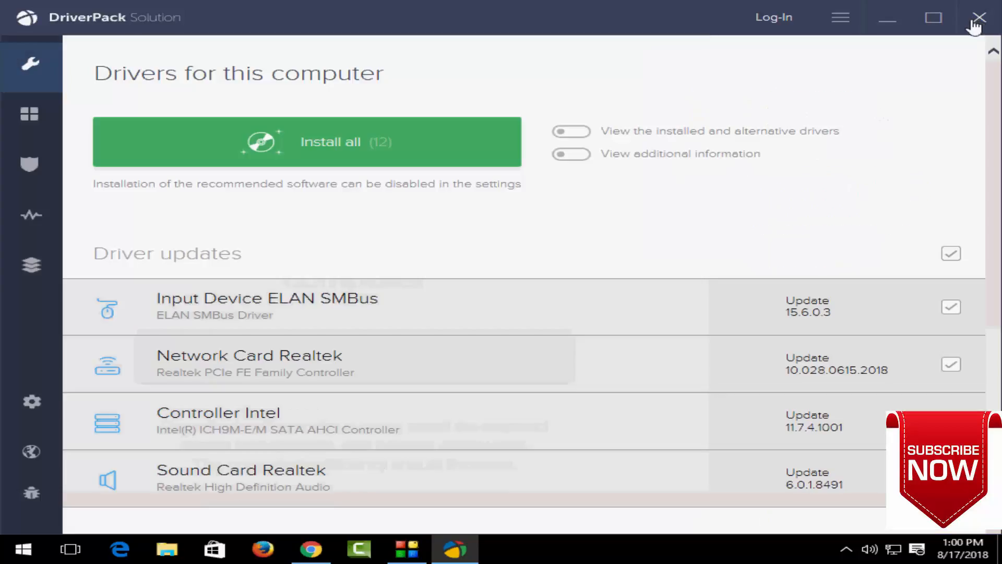
{"action": "mouse_move", "coordinate": [393, 250]}
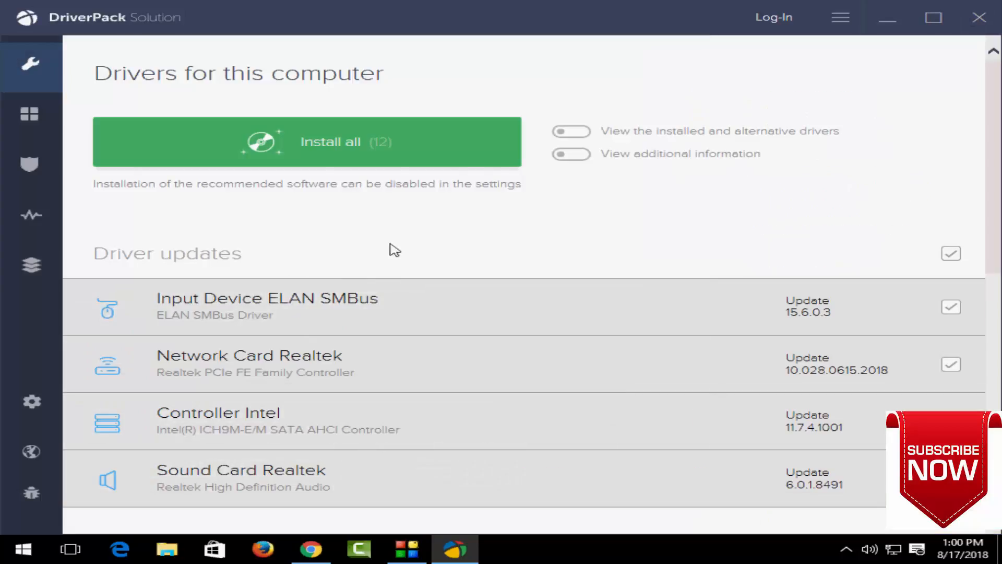
Show 'Your DriverPack Offline build' page with its 17.49GB offline download
{"action": "left_click", "coordinate": [31, 265]}
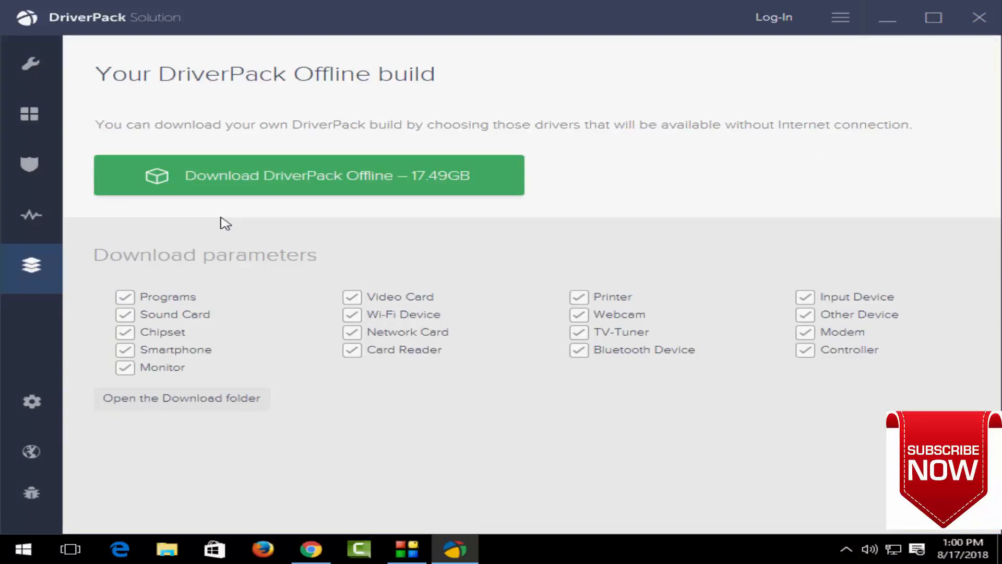
{"action": "mouse_move", "coordinate": [229, 195]}
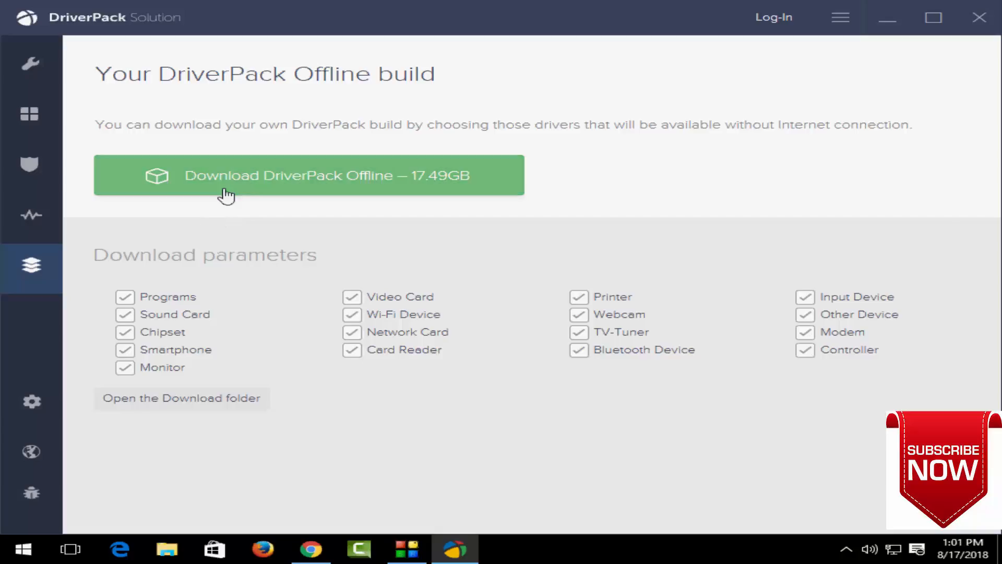
{"action": "mouse_move", "coordinate": [434, 190]}
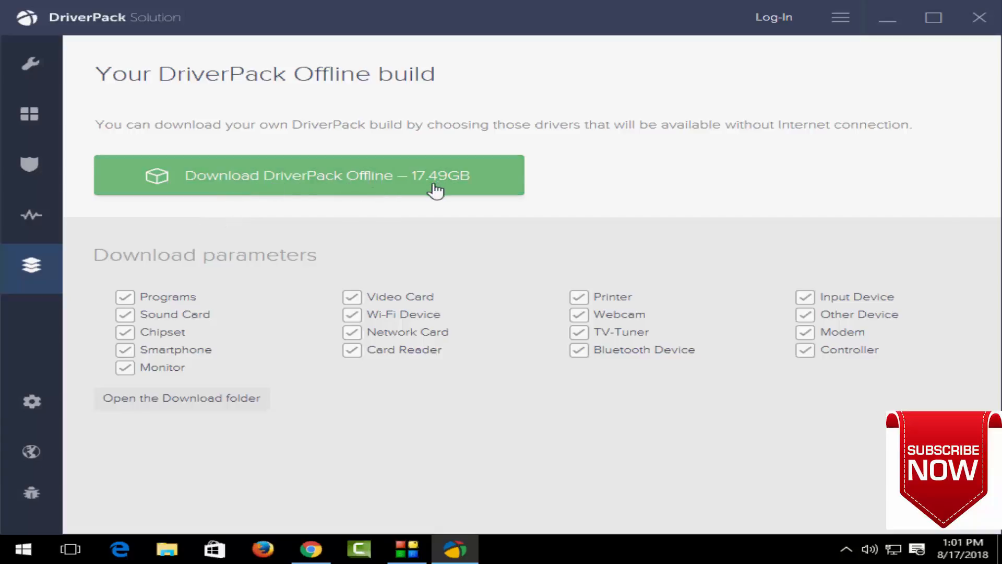
{"action": "mouse_move", "coordinate": [428, 192]}
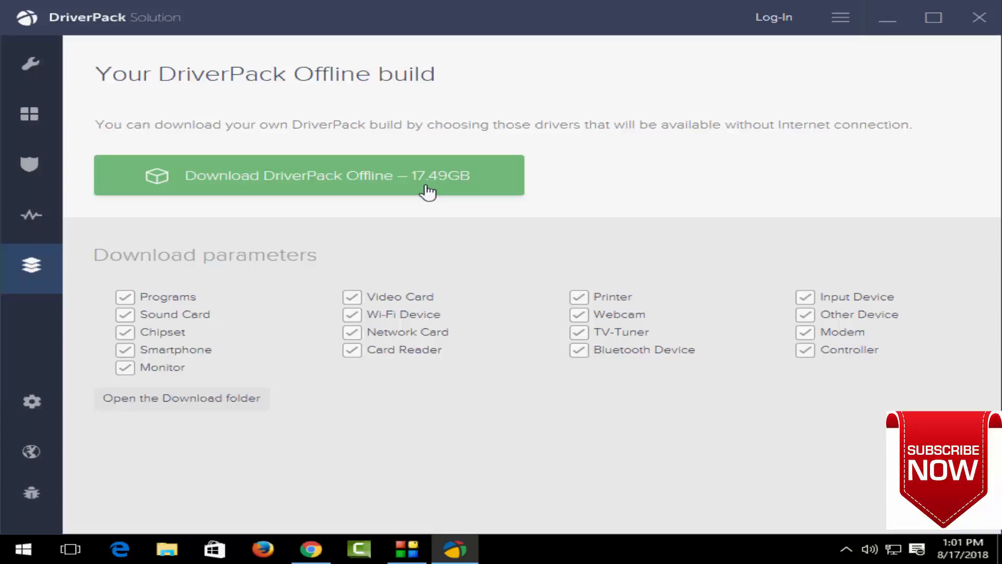